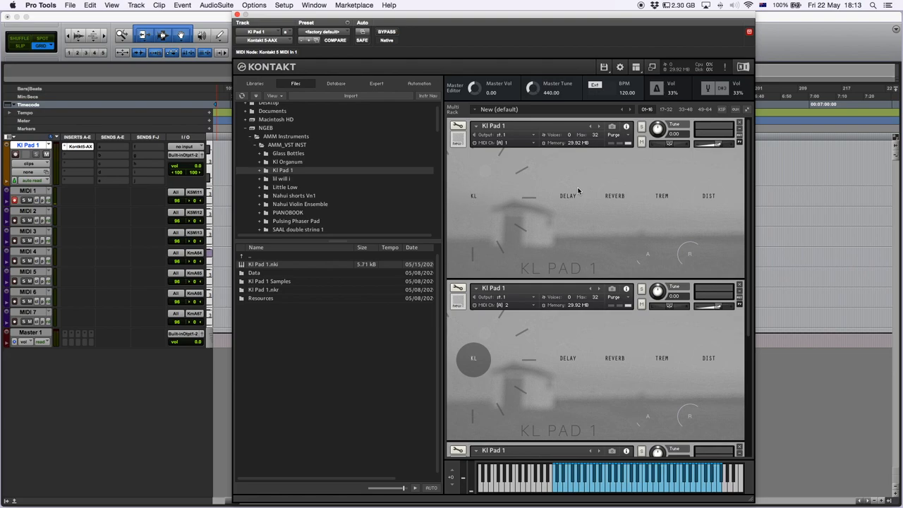
pyautogui.click(662, 196)
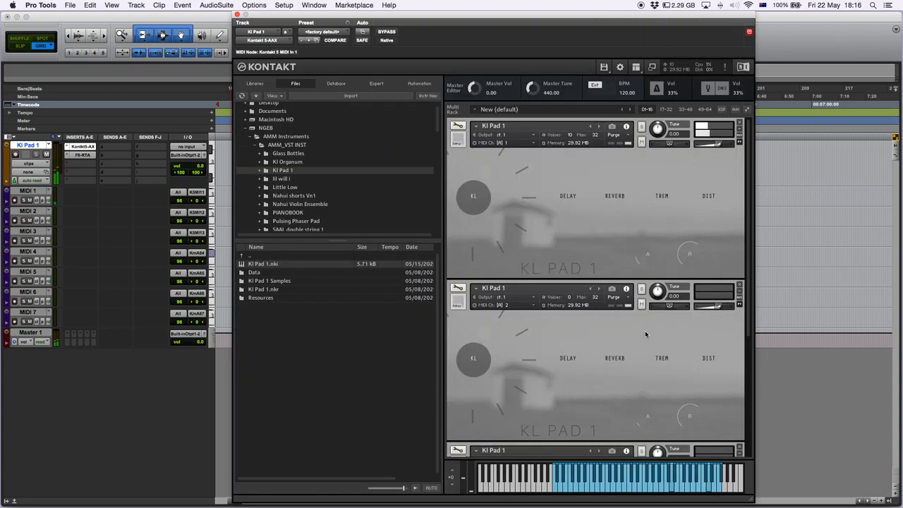
pyautogui.moveTo(642, 333)
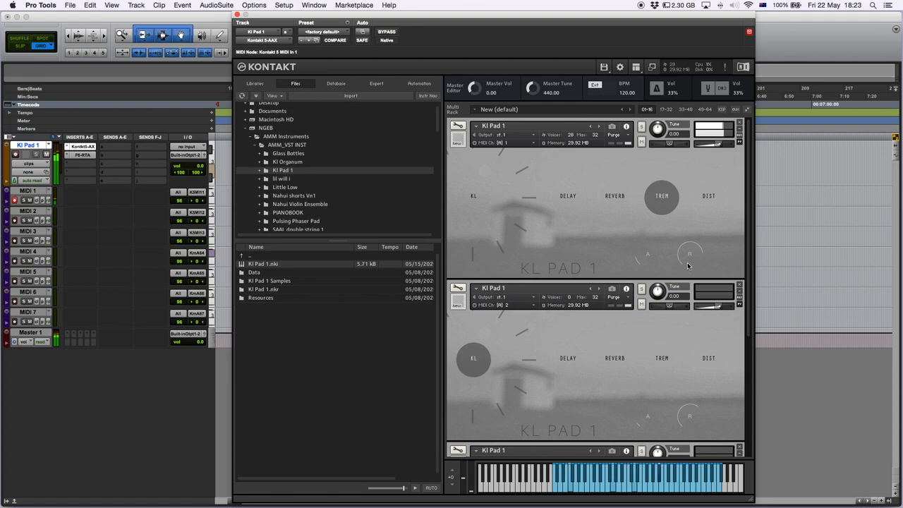
pyautogui.click(709, 196)
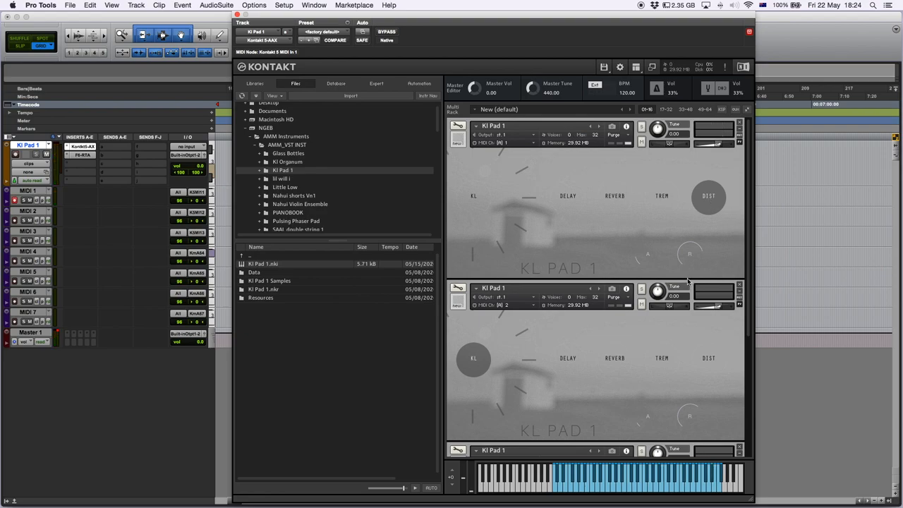
pyautogui.moveTo(709, 231)
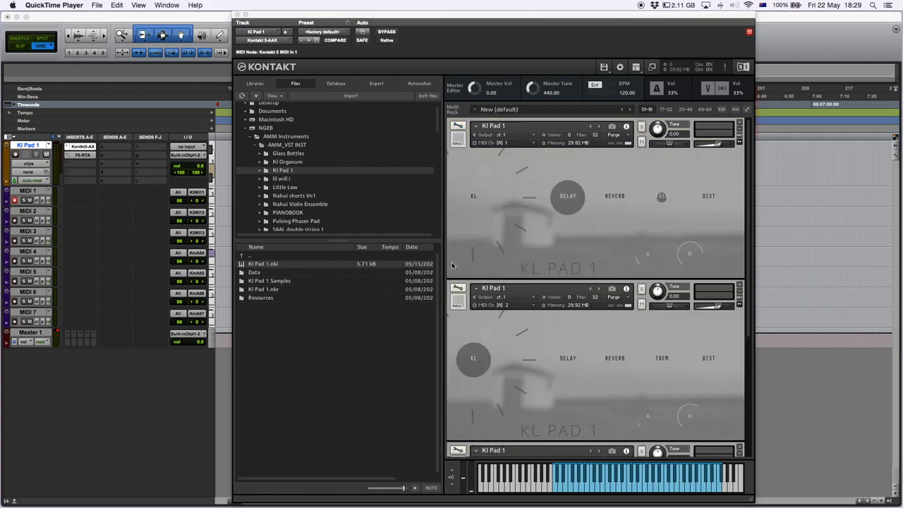
pyautogui.moveTo(455, 266)
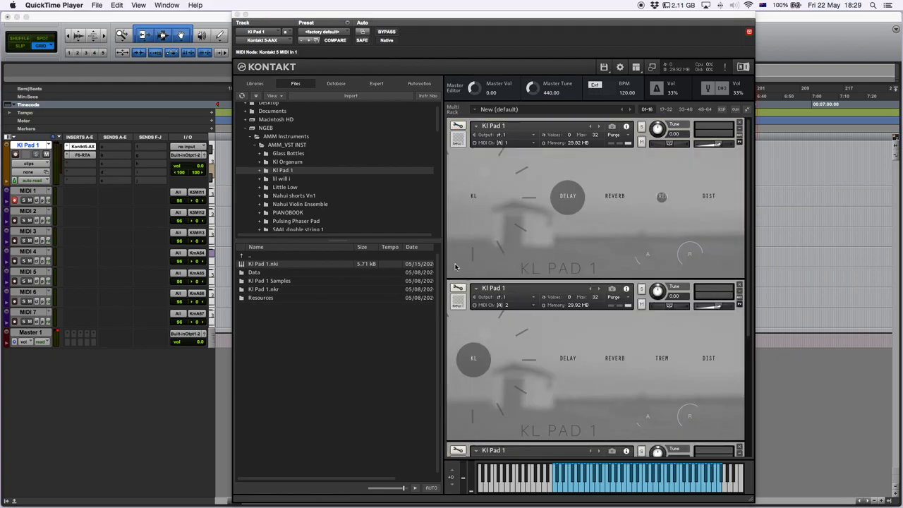